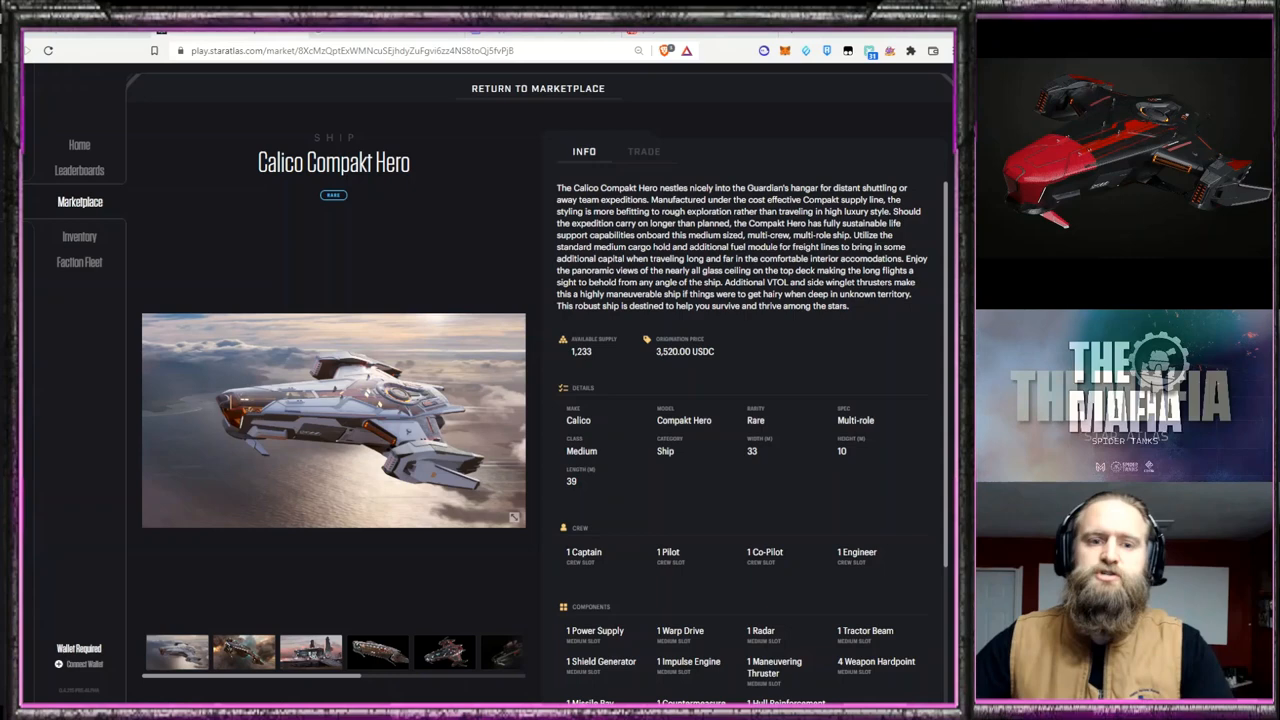
{"action": "mouse_move", "coordinate": [668, 132]}
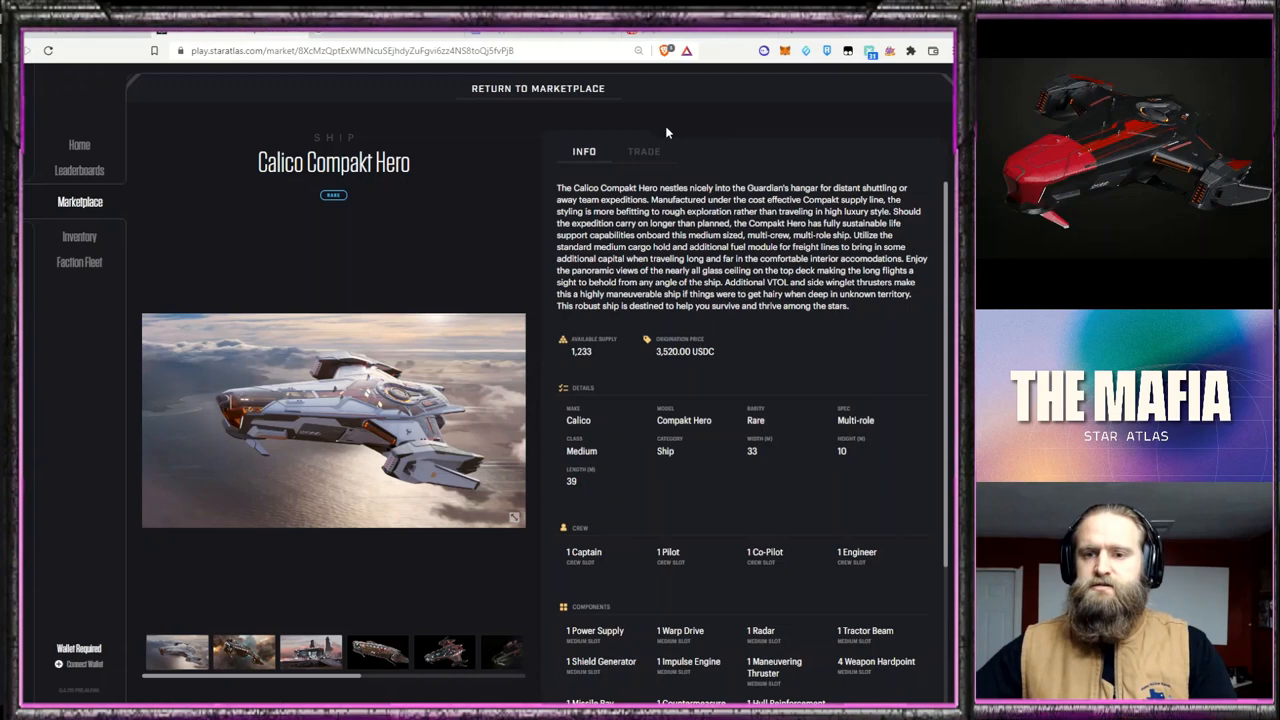
Check the Calico Compakt Hero's USDC order book, then return to its info page and scroll through the specs
{"action": "left_click", "coordinate": [644, 152]}
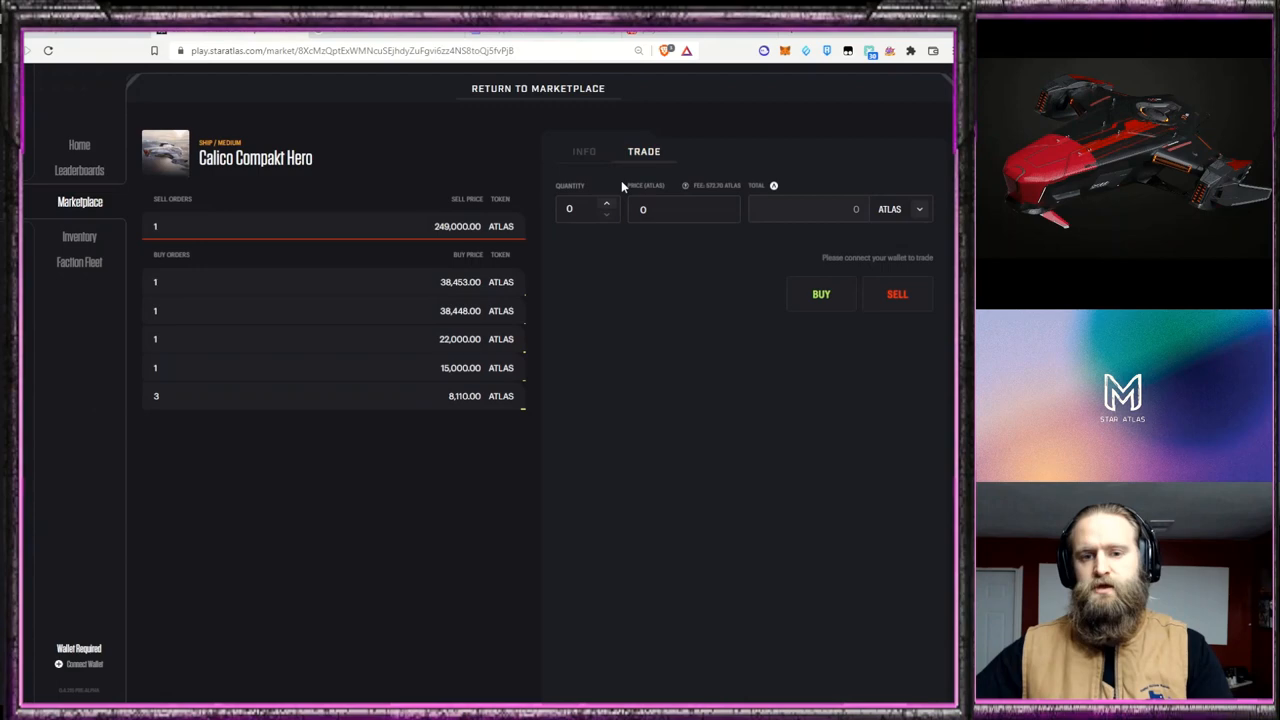
{"action": "left_click", "coordinate": [900, 210]}
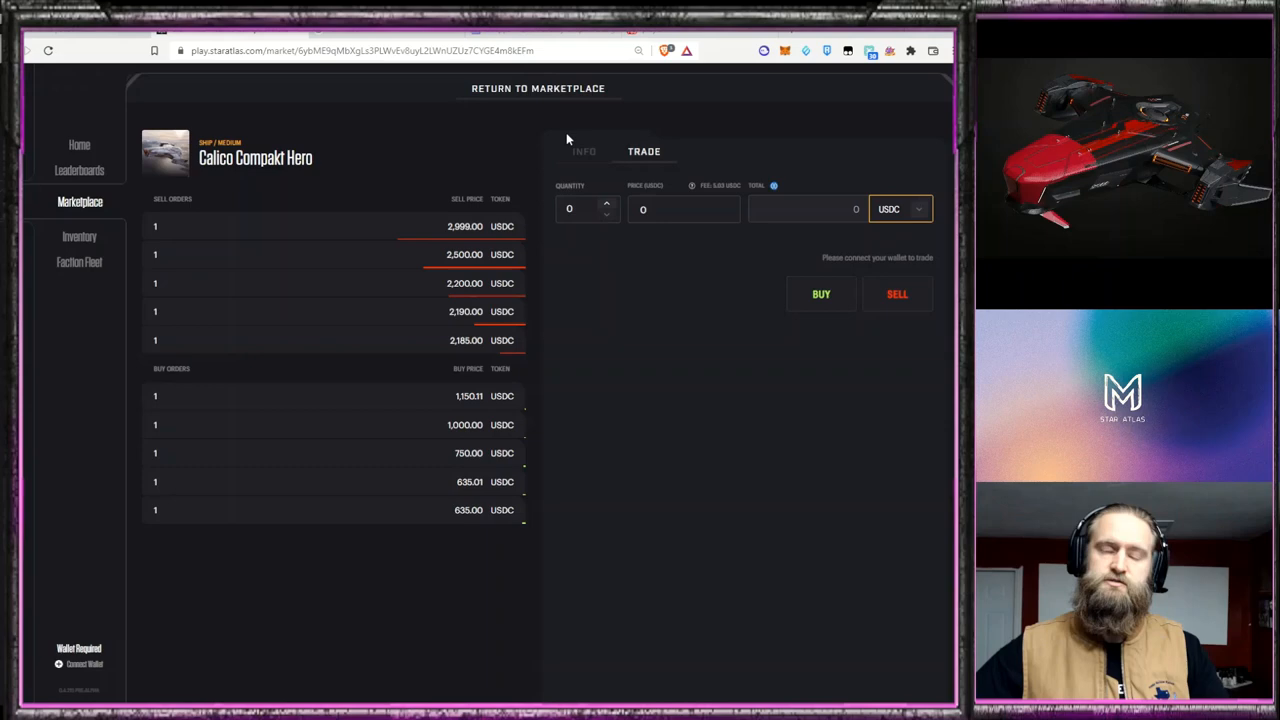
{"action": "left_click", "coordinate": [584, 152]}
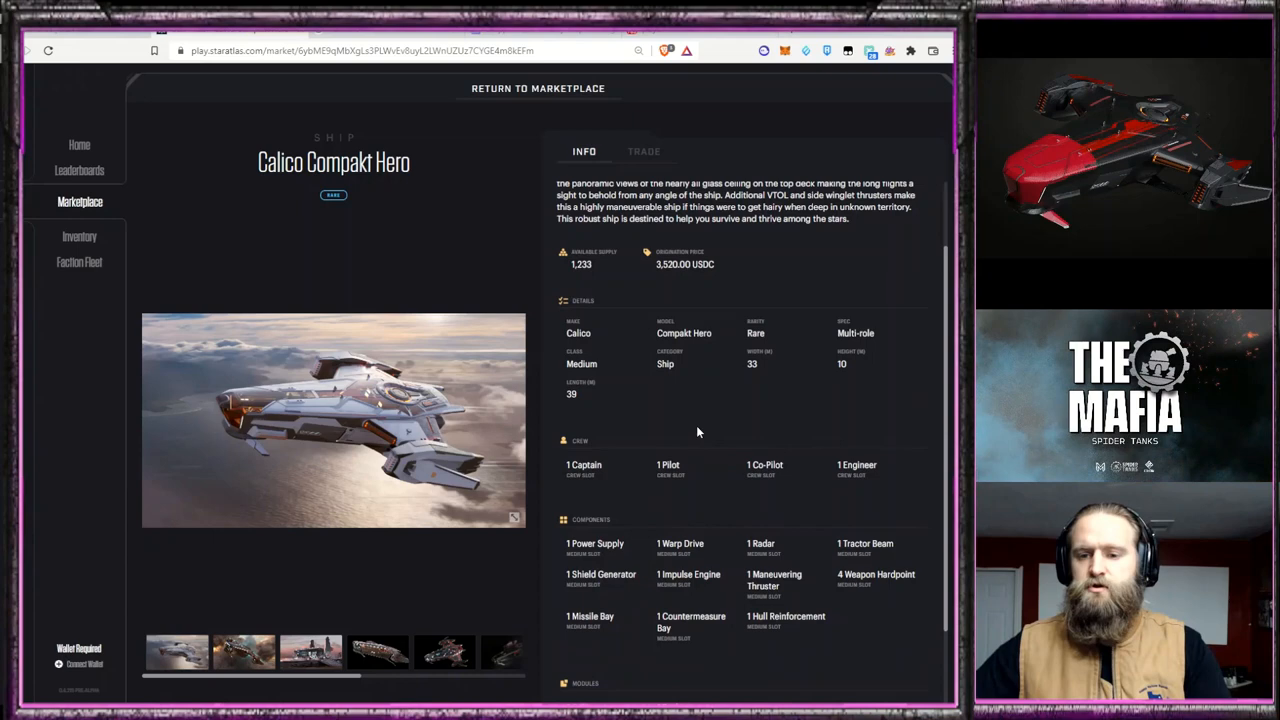
{"action": "mouse_move", "coordinate": [594, 424]}
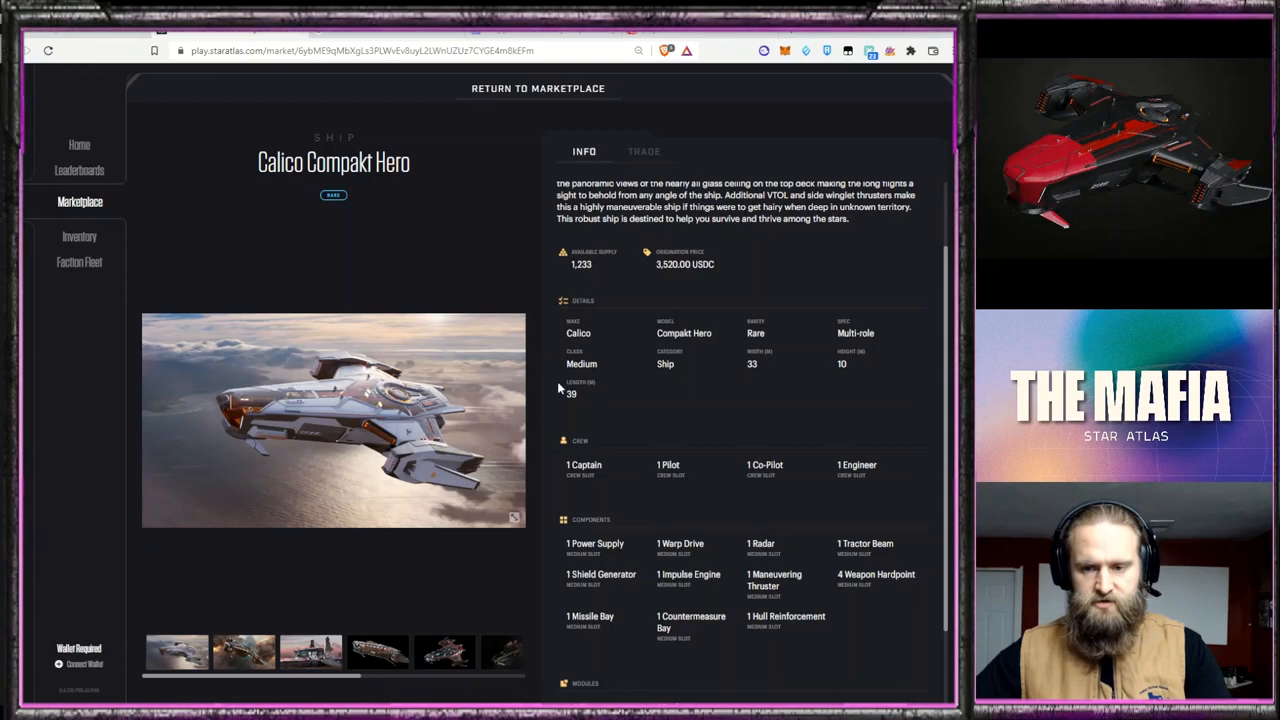
{"action": "scroll", "scroll_direction": "down", "scroll_amount": 3}
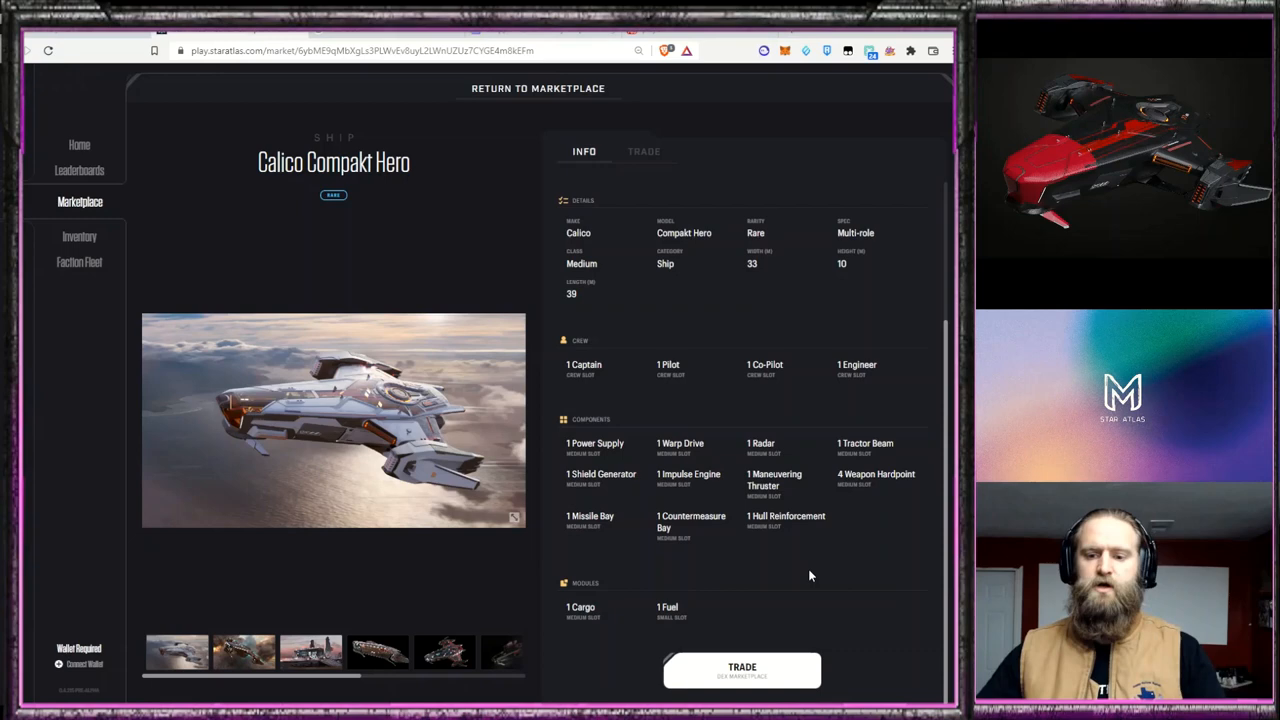
{"action": "mouse_move", "coordinate": [612, 644]}
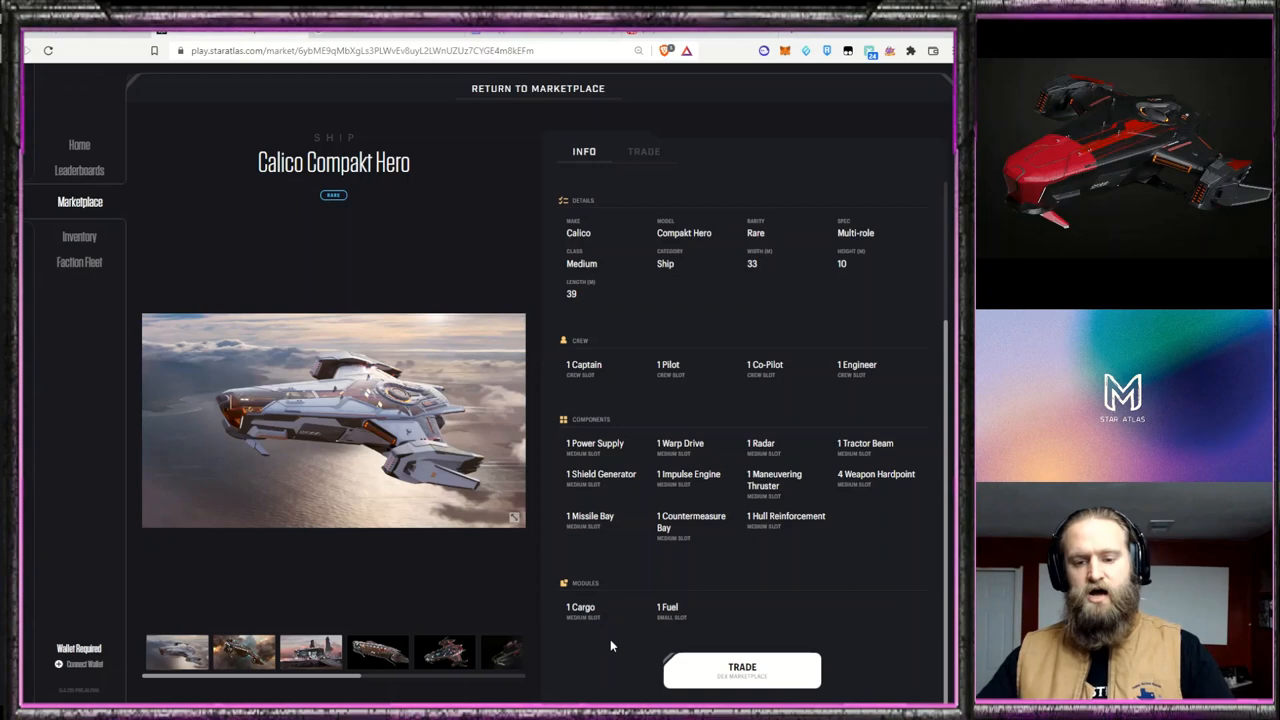
{"action": "mouse_move", "coordinate": [644, 610]}
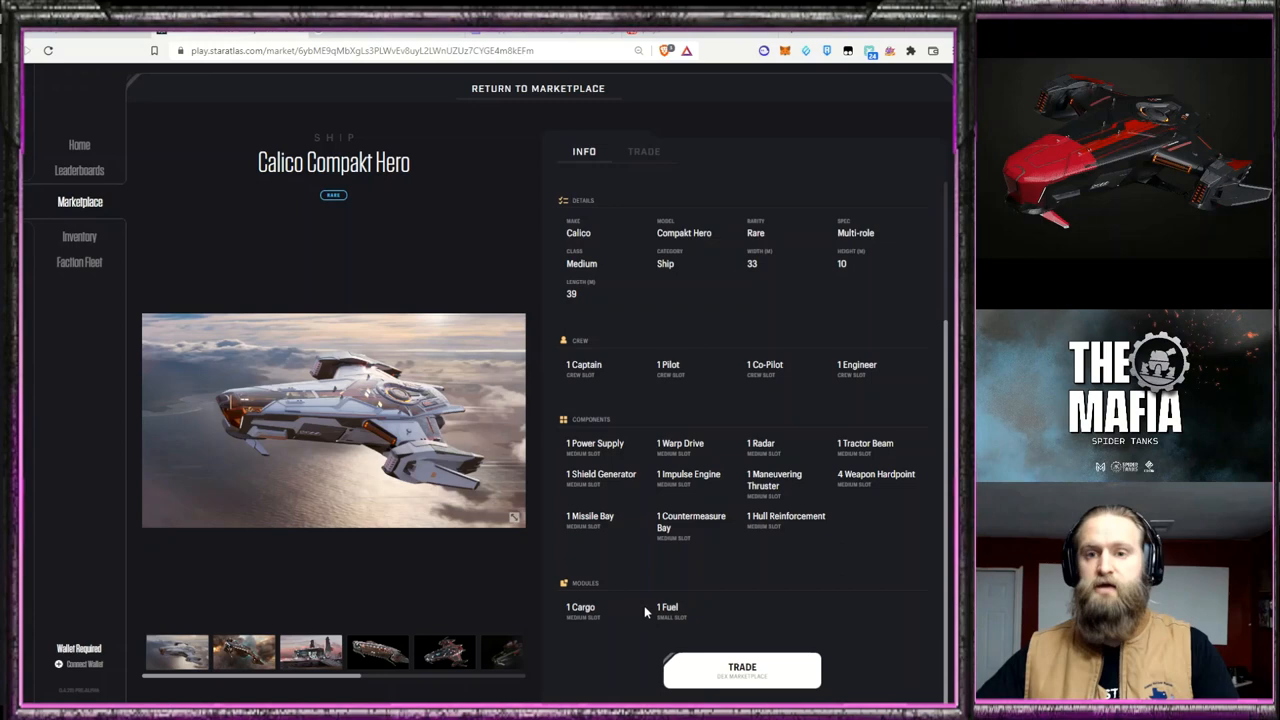
{"action": "mouse_move", "coordinate": [716, 552]}
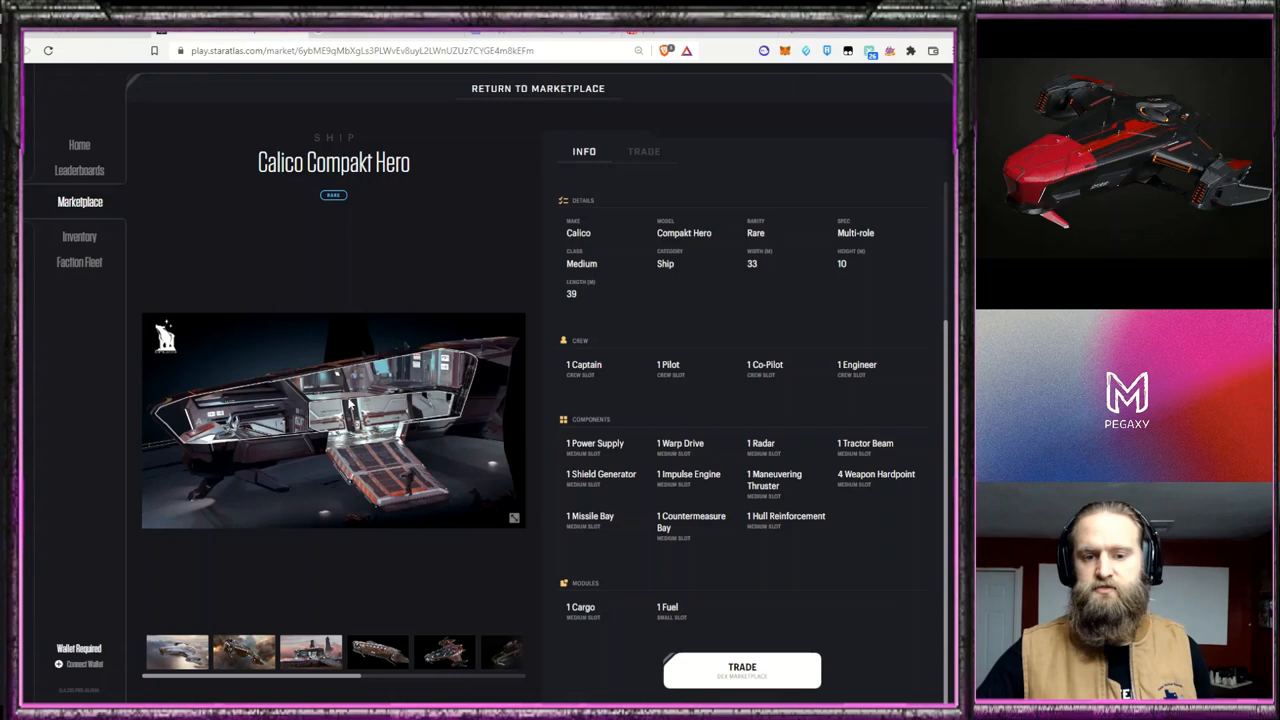
{"action": "mouse_move", "coordinate": [420, 390]}
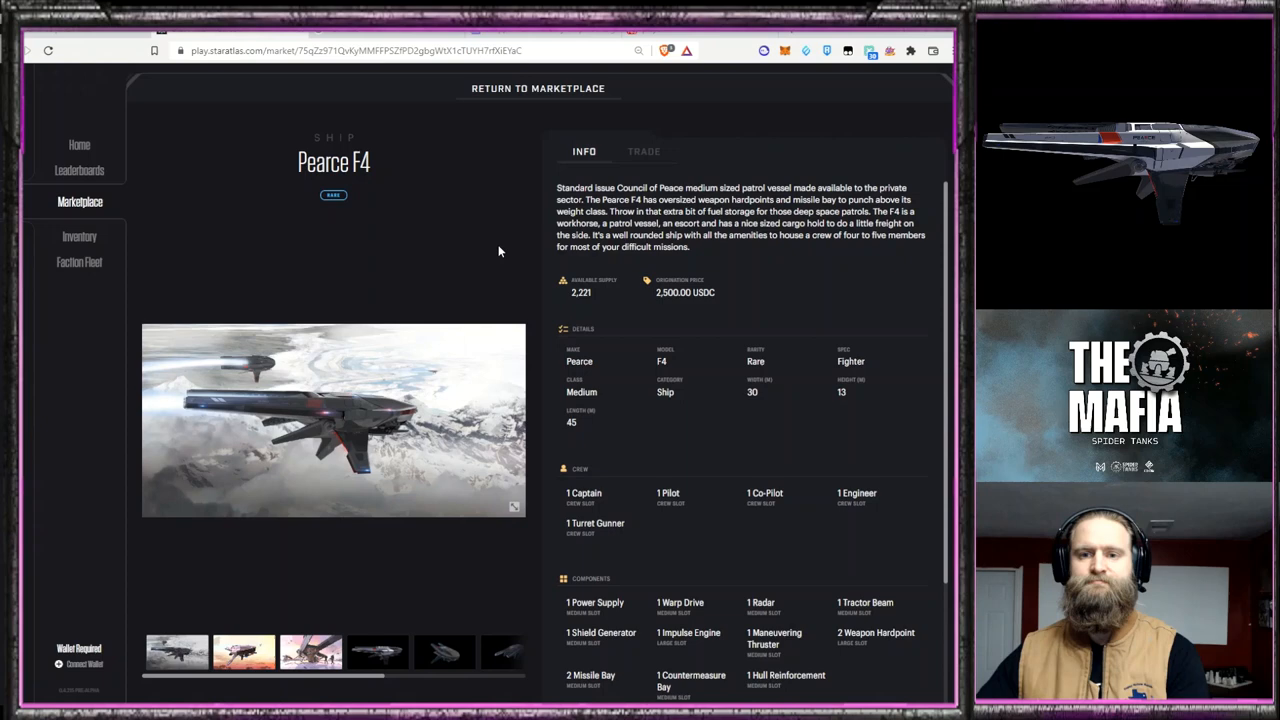
{"action": "mouse_move", "coordinate": [856, 392]}
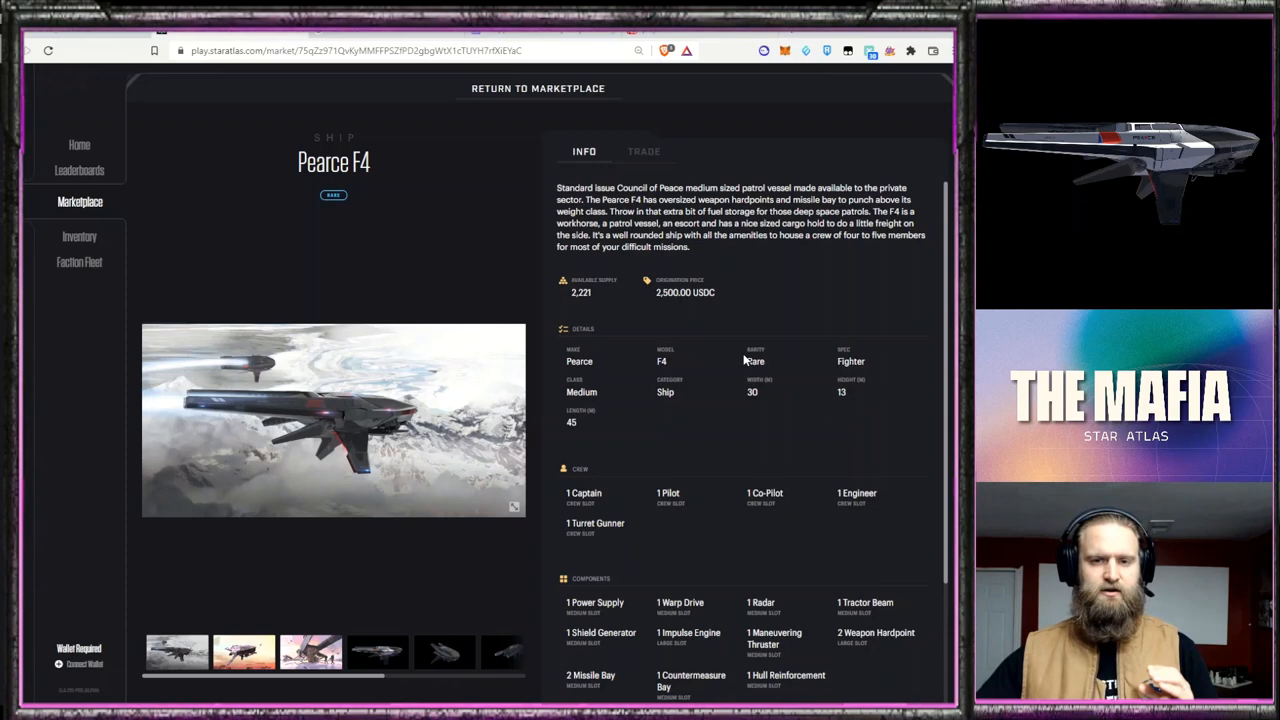
{"action": "mouse_move", "coordinate": [724, 248]}
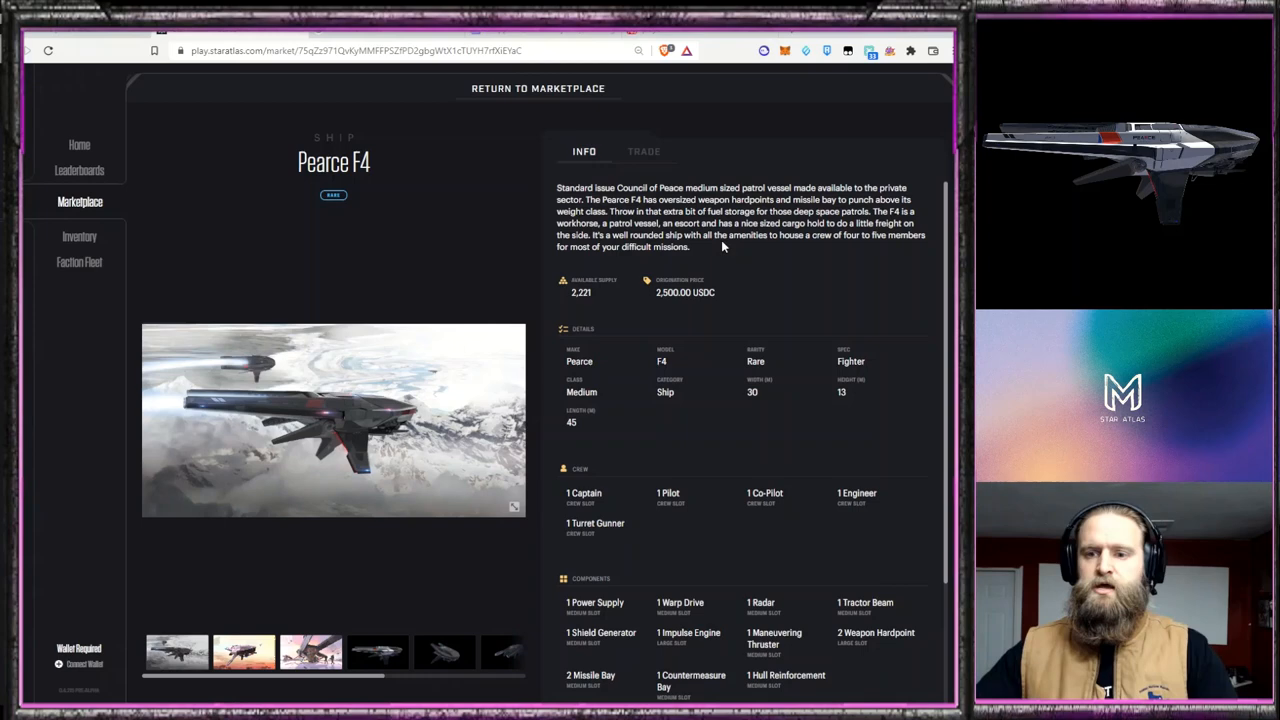
View the Pearce F4 USDC sell and buy orders, then go back to its info page
{"action": "left_click", "coordinate": [644, 152]}
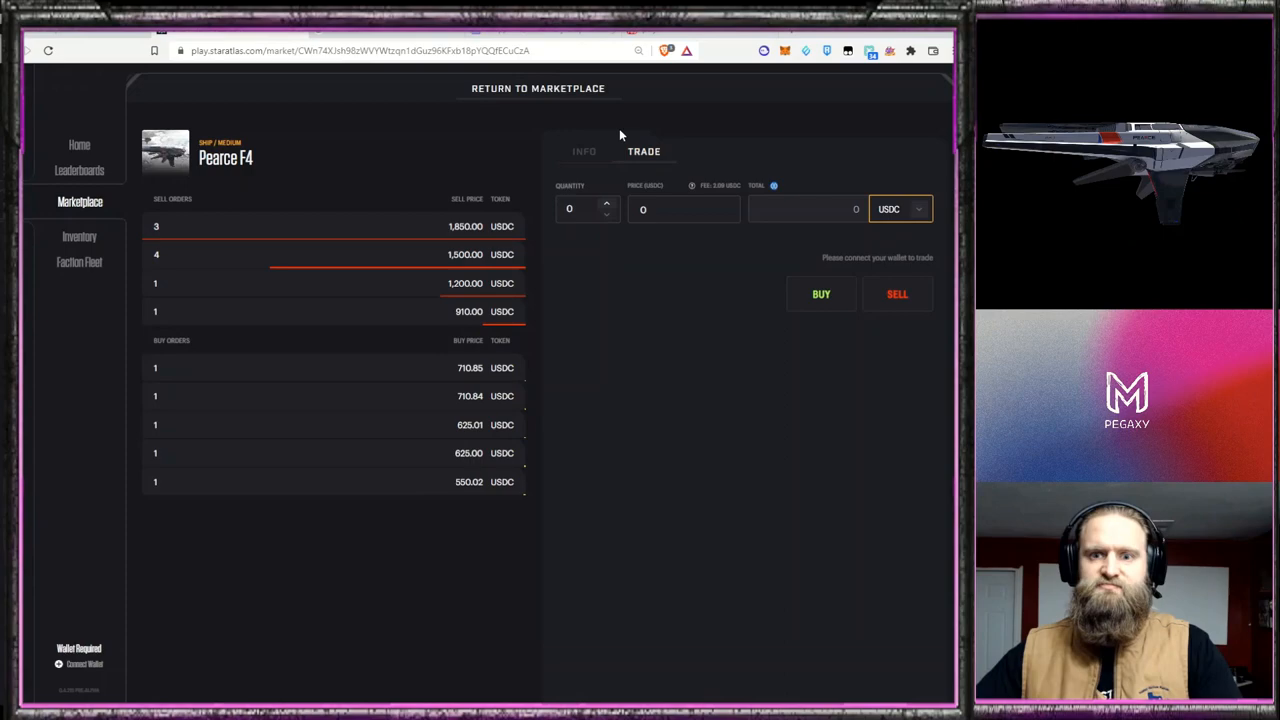
{"action": "left_click", "coordinate": [538, 88]}
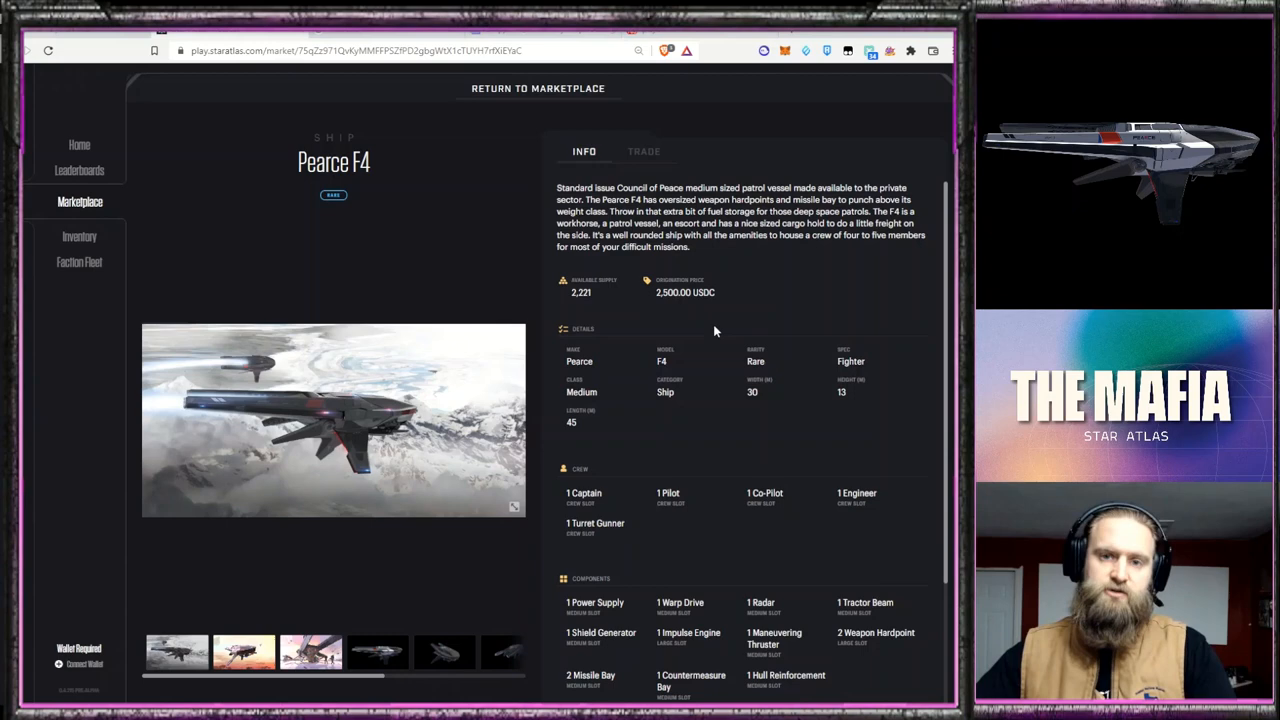
{"action": "scroll", "scroll_direction": "down", "scroll_amount": 3}
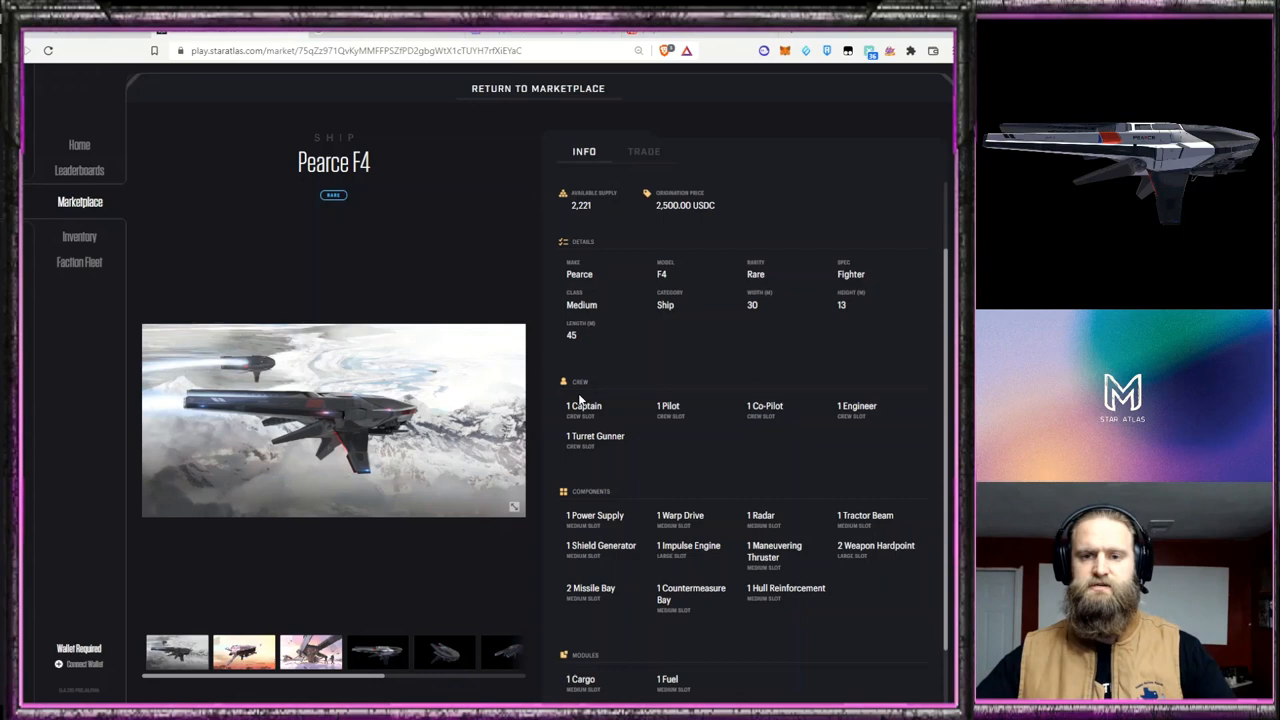
{"action": "scroll", "scroll_direction": "down", "scroll_amount": 3}
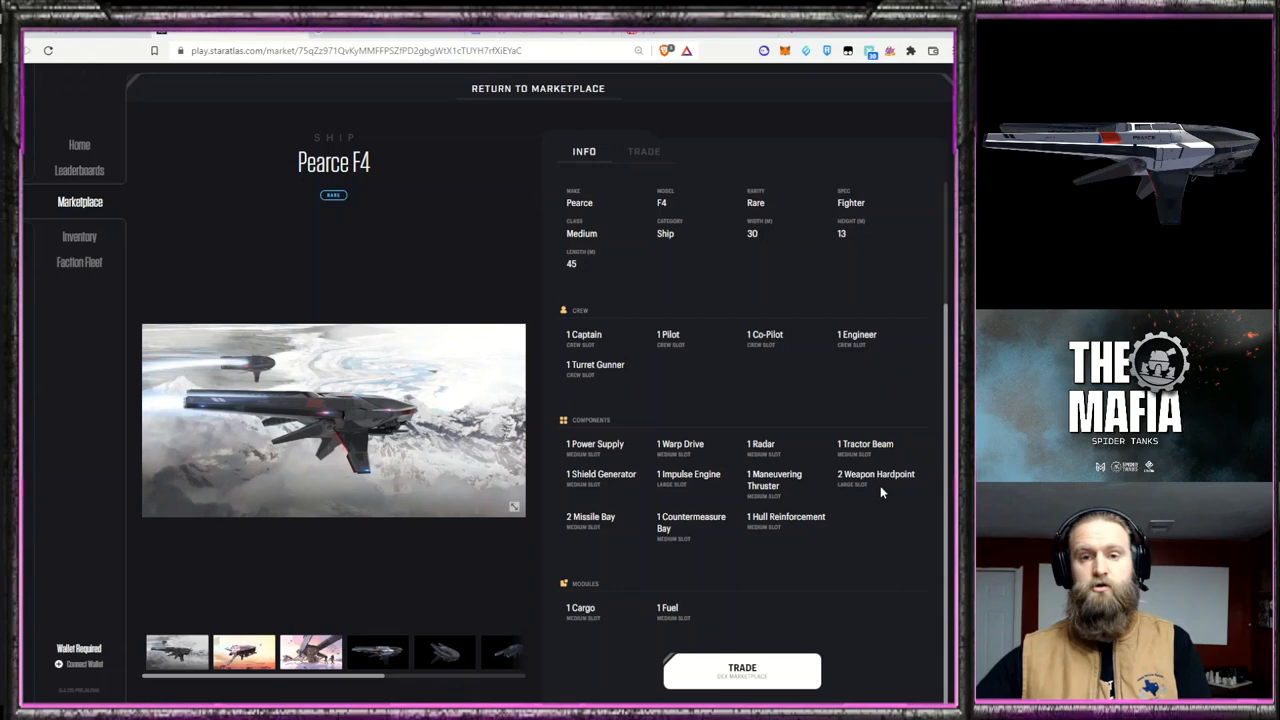
{"action": "mouse_move", "coordinate": [600, 540]}
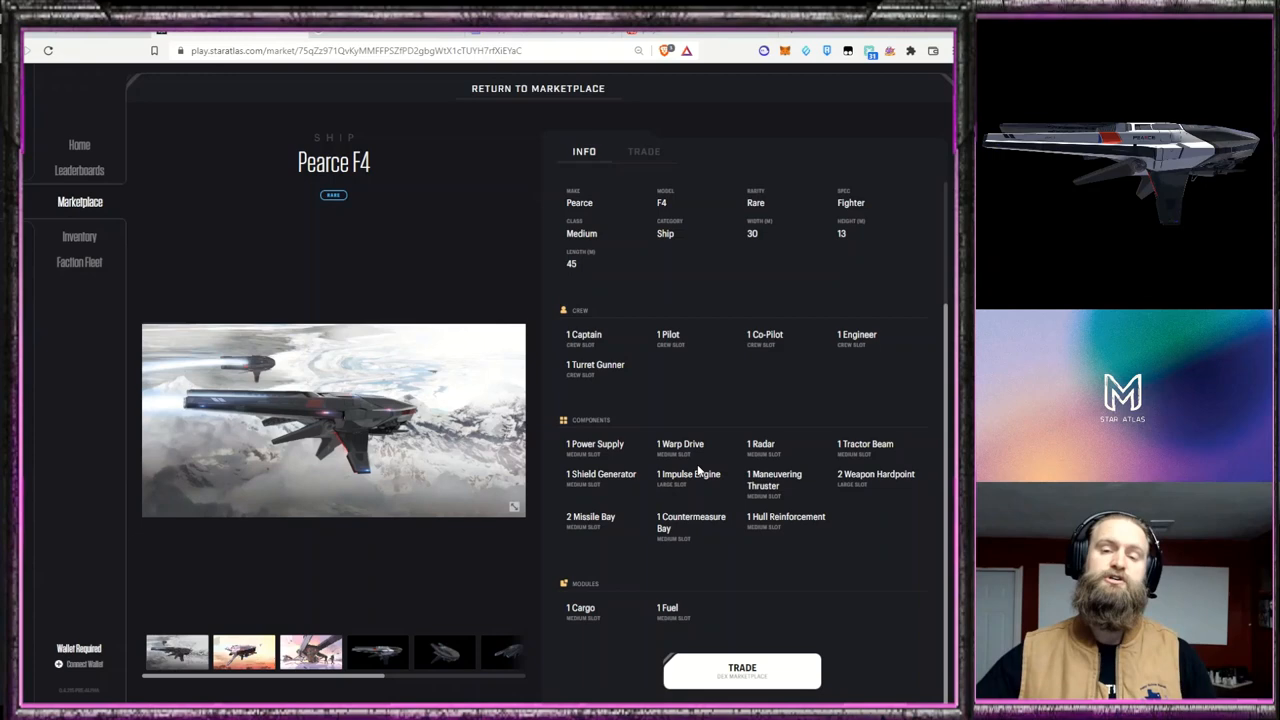
{"action": "mouse_move", "coordinate": [676, 390]}
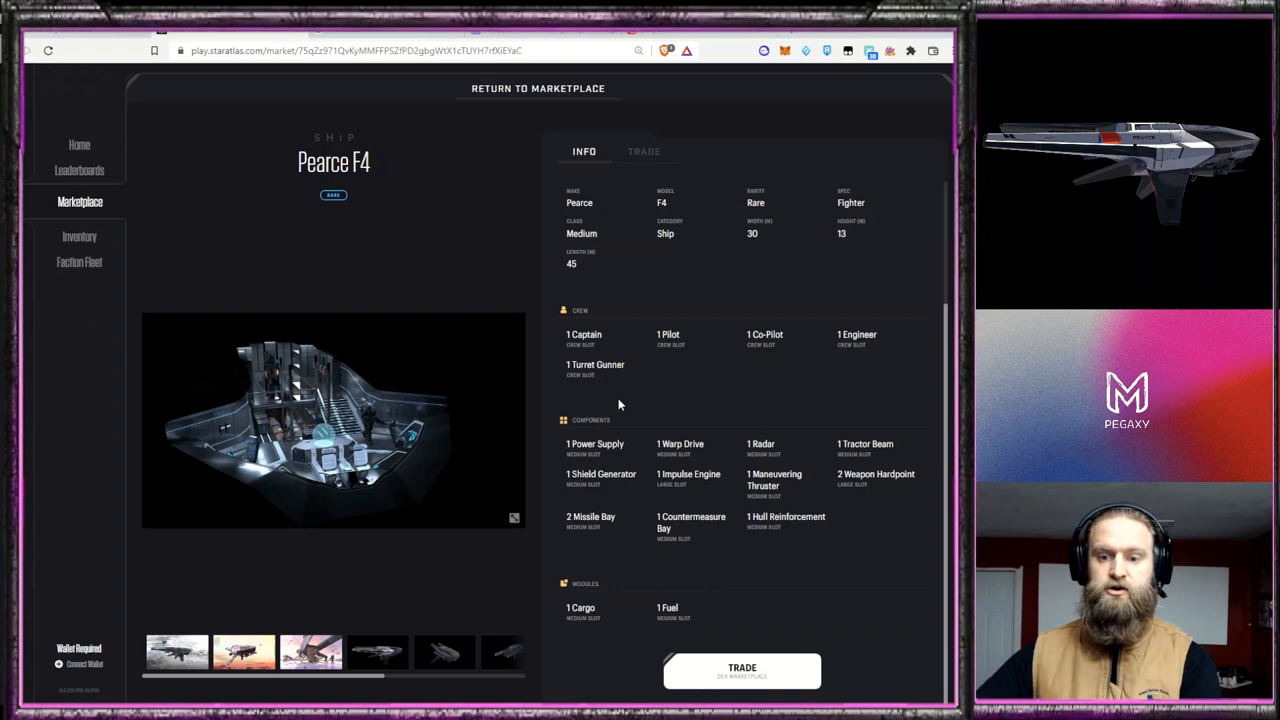
{"action": "mouse_move", "coordinate": [608, 628]}
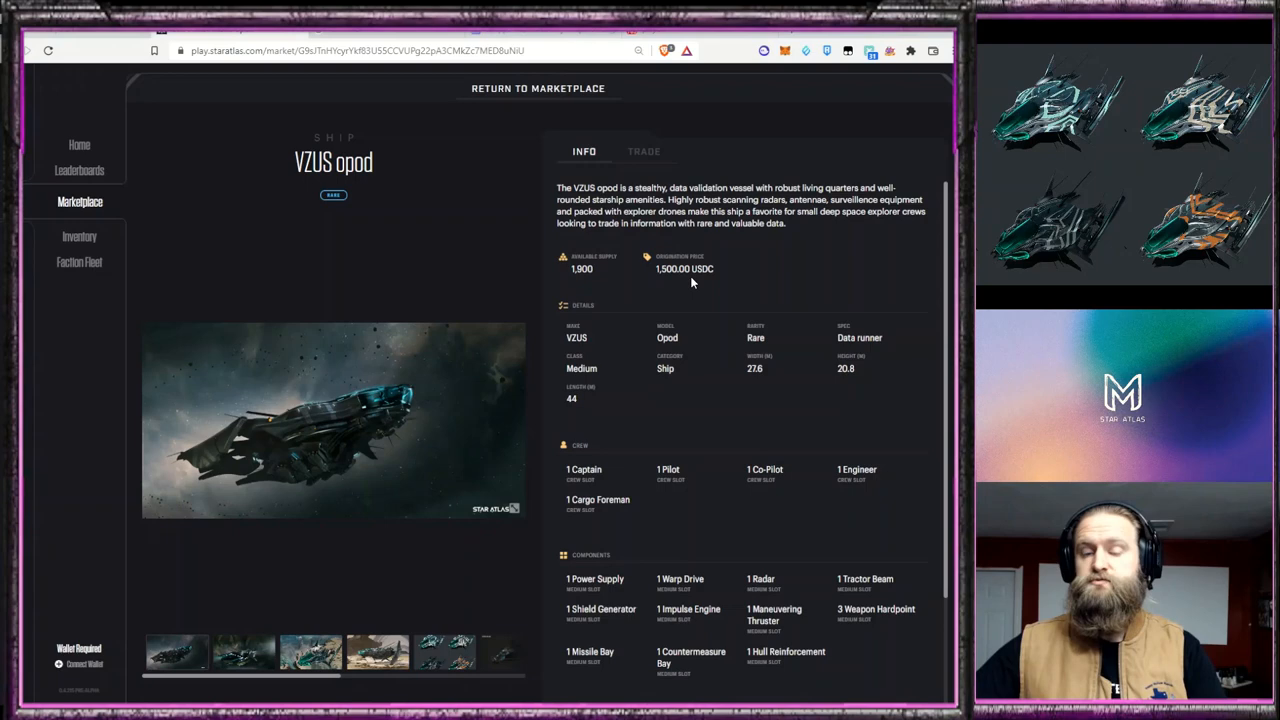
Switch the VZUS opod page to its Trade view listing USDC sell and buy orders
{"action": "left_click", "coordinate": [644, 152]}
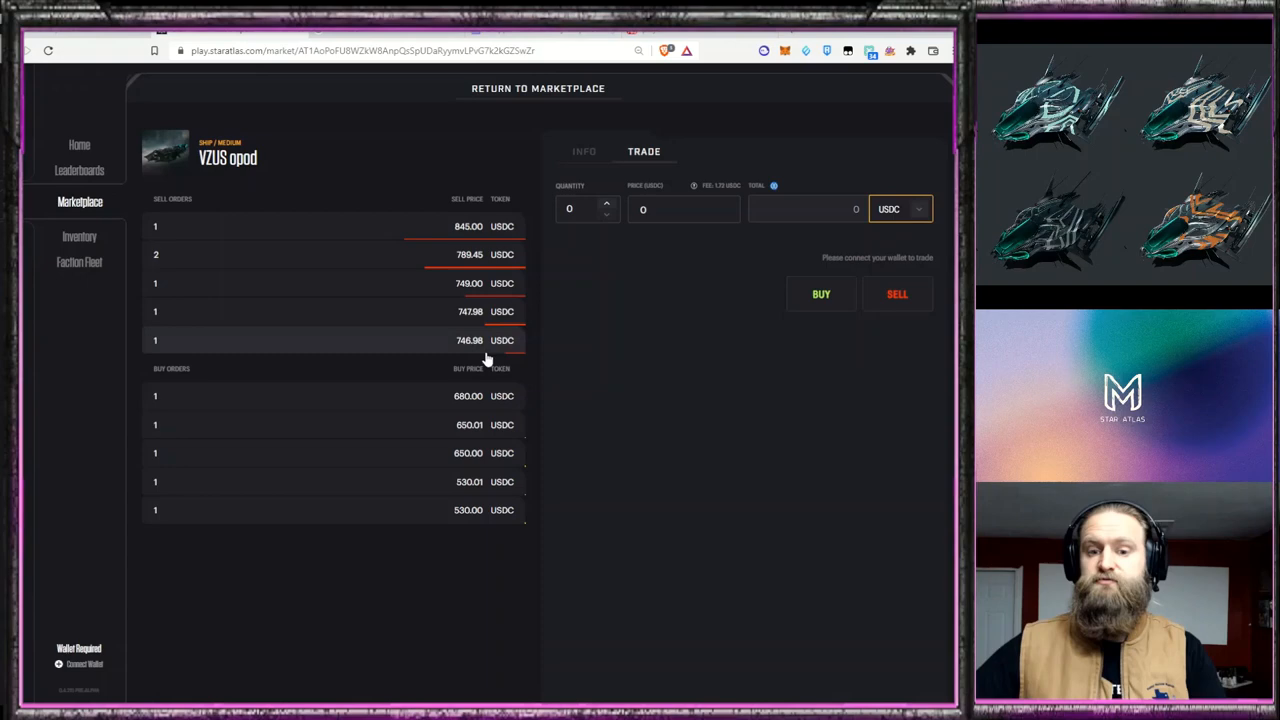
Return to the VZUS opod's description, supply, price and specifications
{"action": "left_click", "coordinate": [584, 152]}
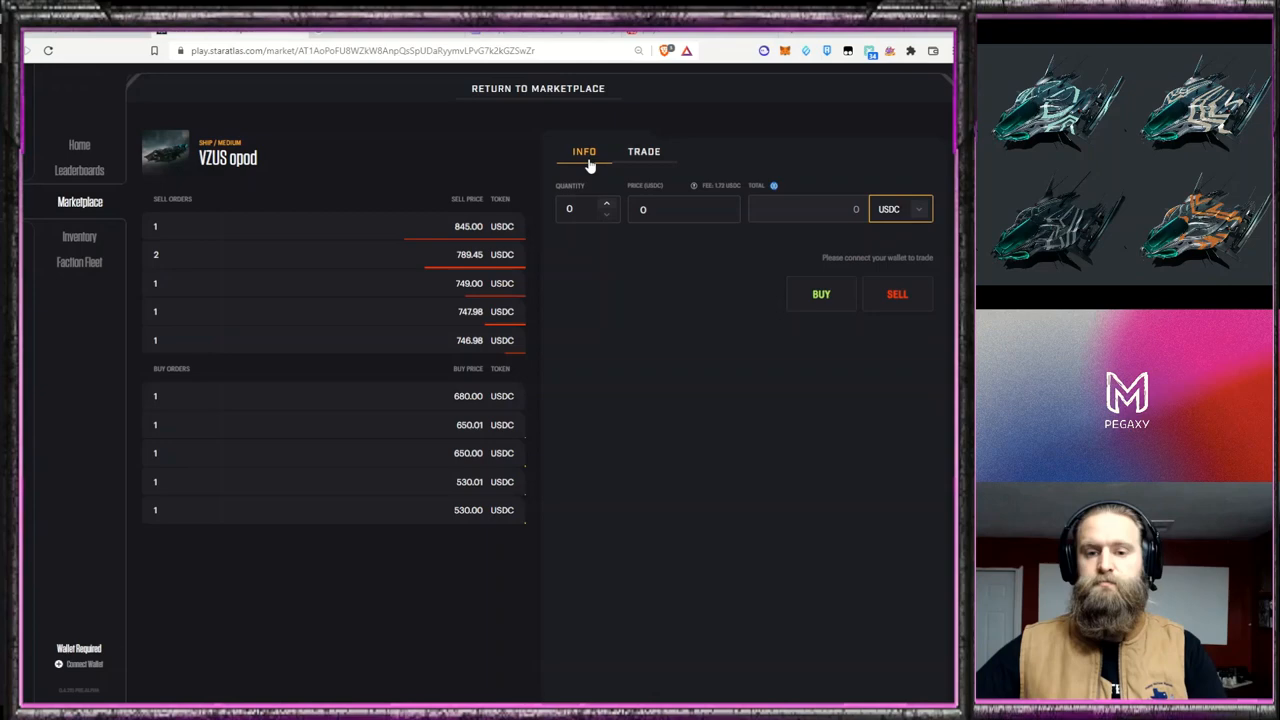
{"action": "left_click", "coordinate": [584, 152]}
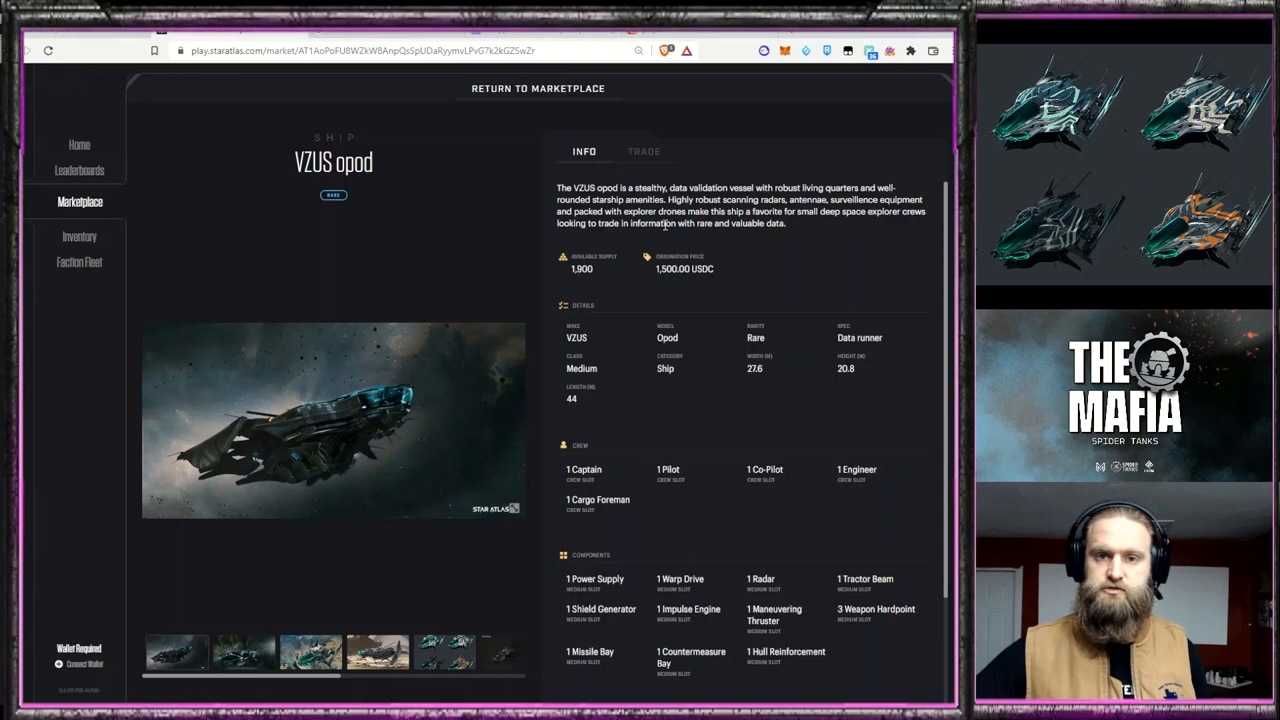
{"action": "scroll", "scroll_direction": "down", "scroll_amount": 3}
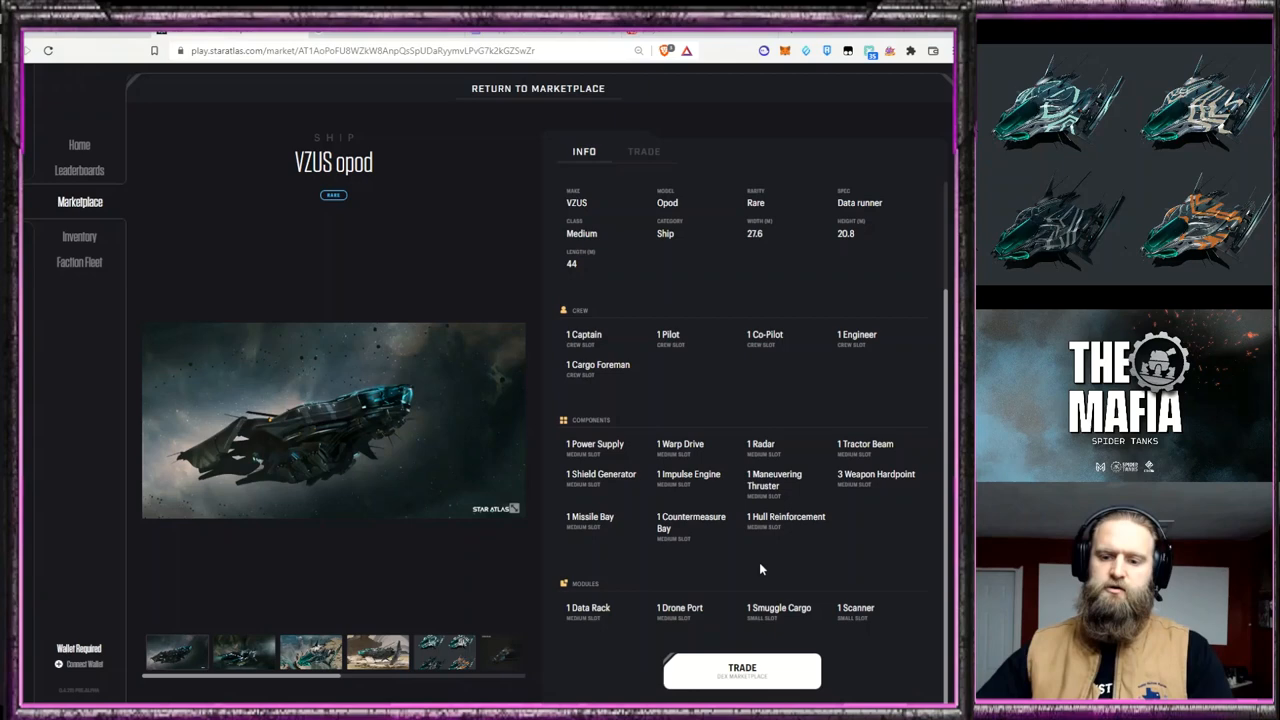
{"action": "mouse_move", "coordinate": [744, 542]}
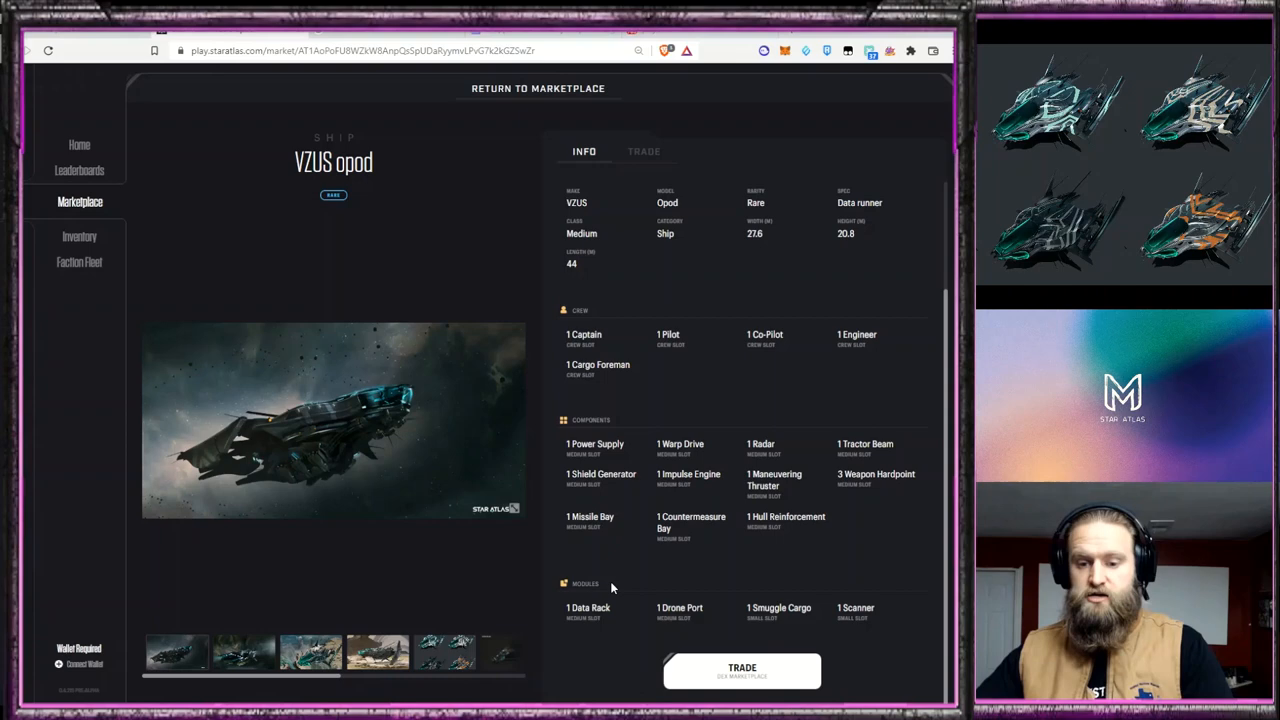
{"action": "mouse_move", "coordinate": [616, 630]}
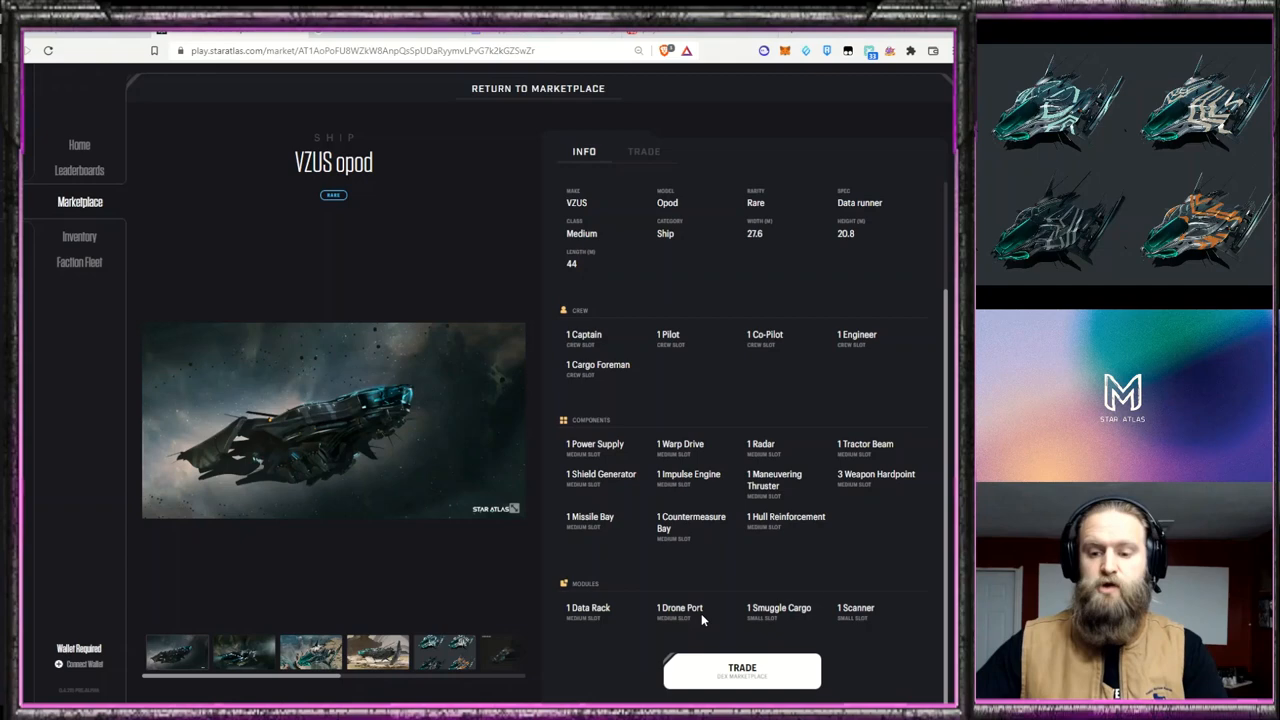
{"action": "mouse_move", "coordinate": [640, 608]}
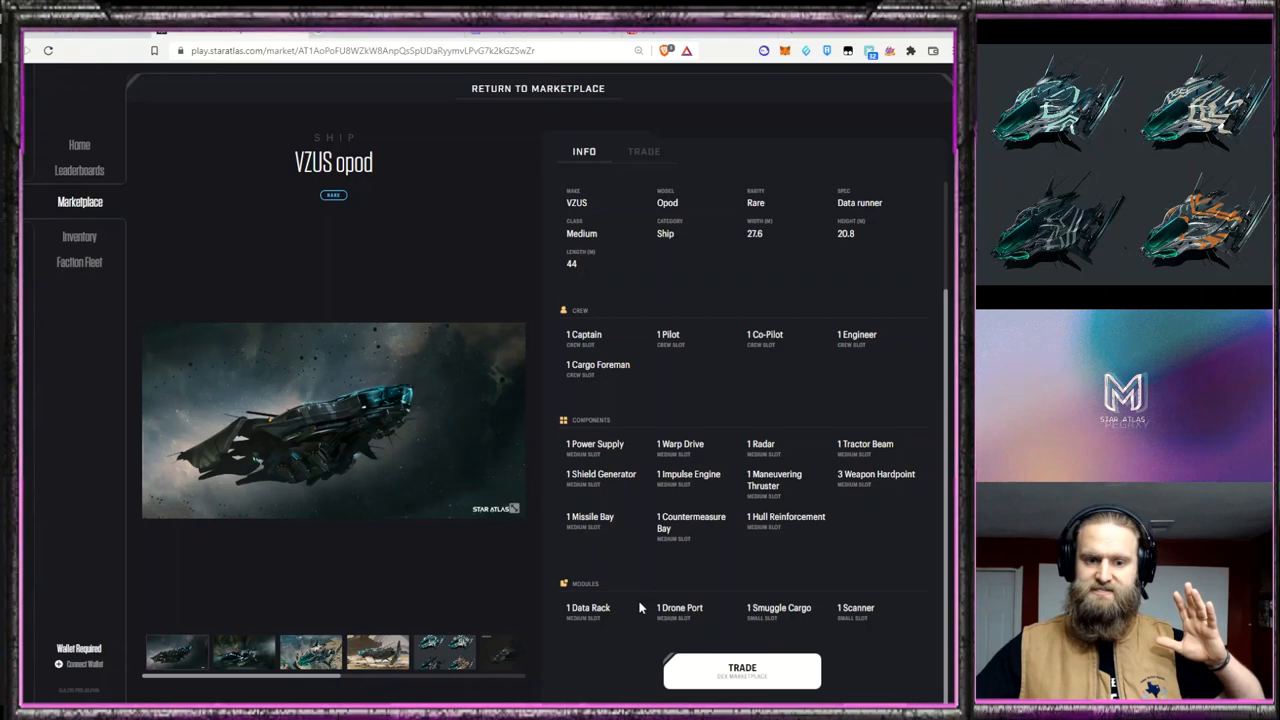